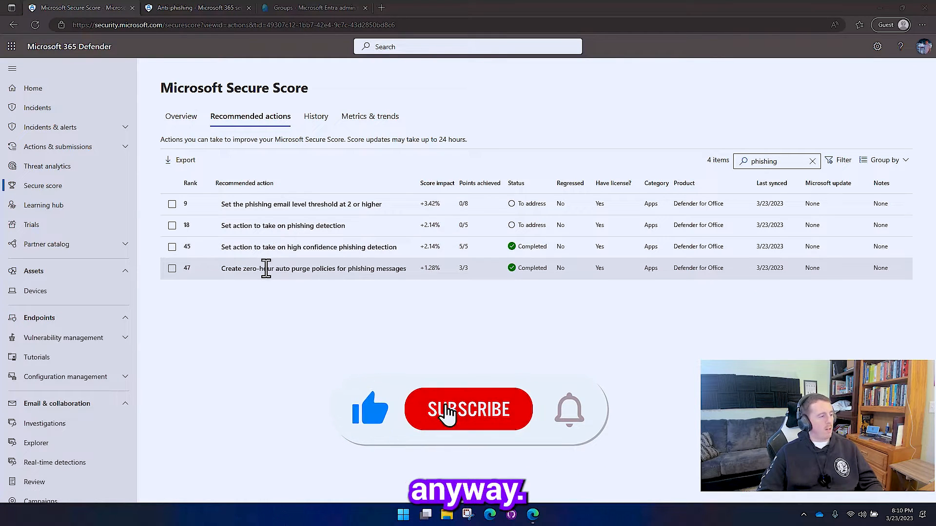
View and then close the zero-hour auto purge recommendation details
left_click(468, 409)
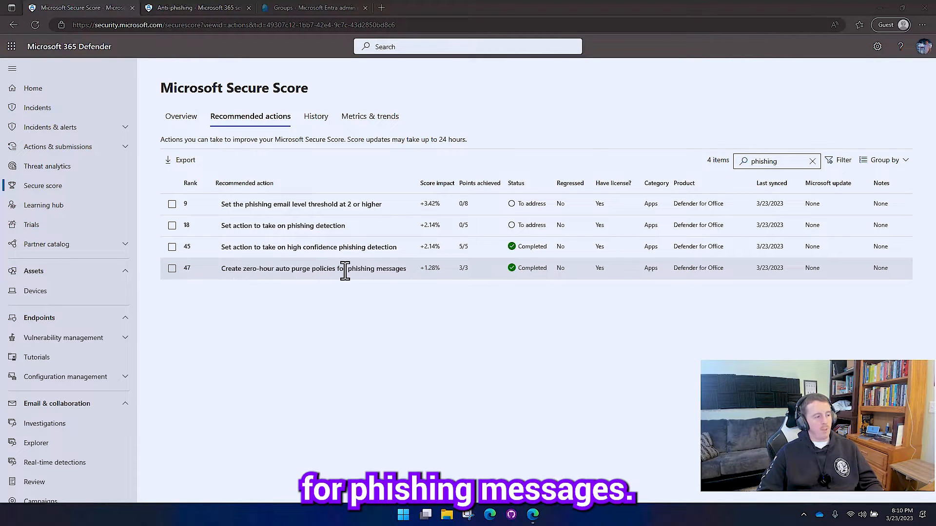
mouse_move(236, 204)
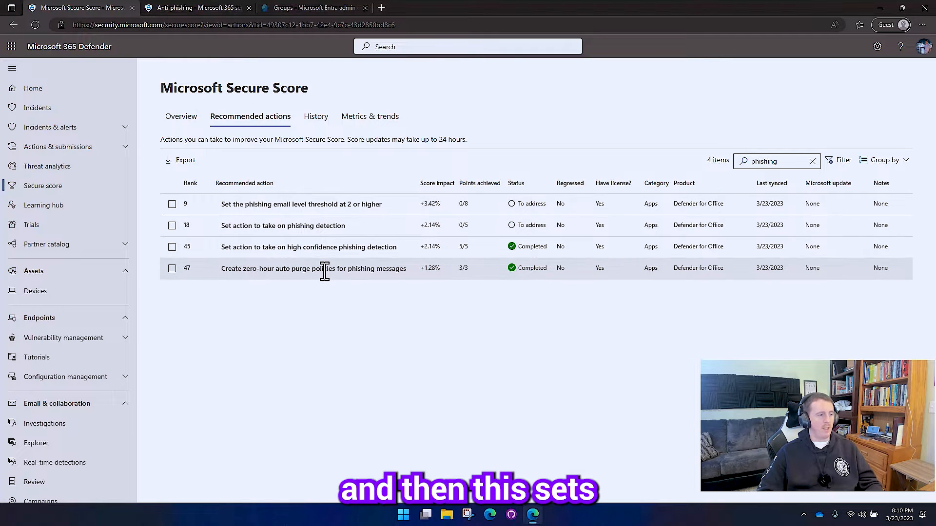
left_click(313, 269)
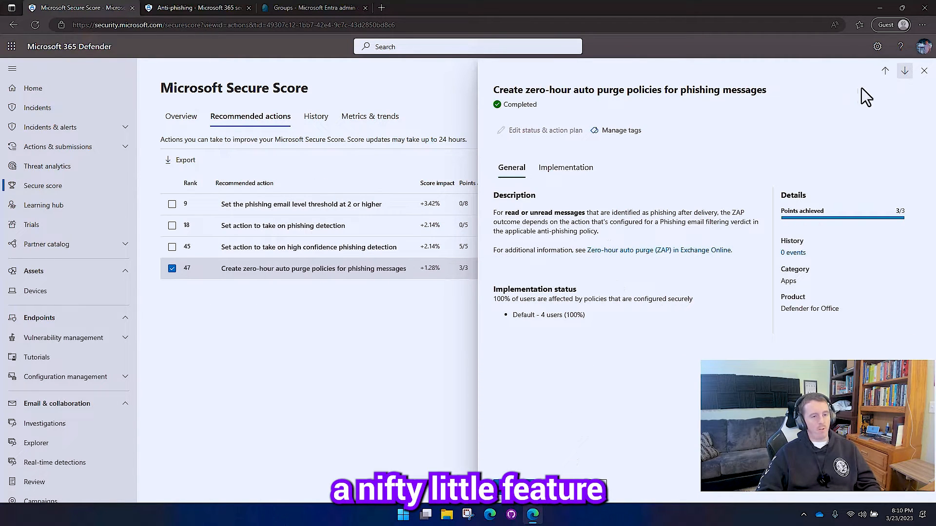
left_click(923, 71)
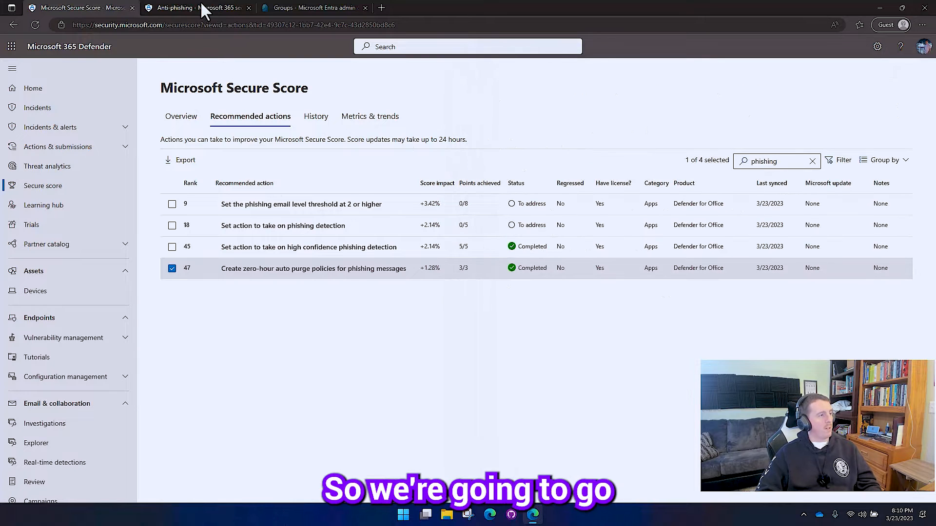
On the Anti-phishing page, create a new policy named 'Imperion Phishing'
left_click(184, 8)
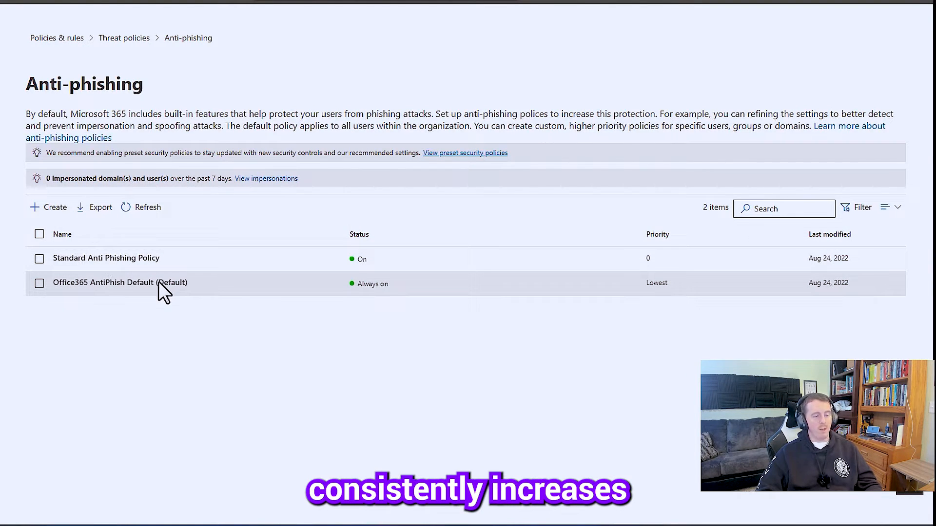
mouse_move(49, 207)
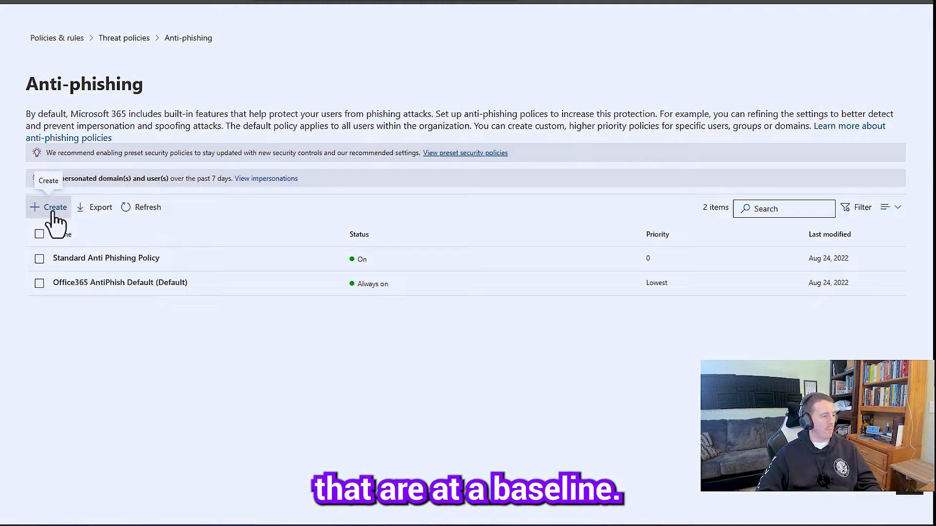
left_click(58, 207)
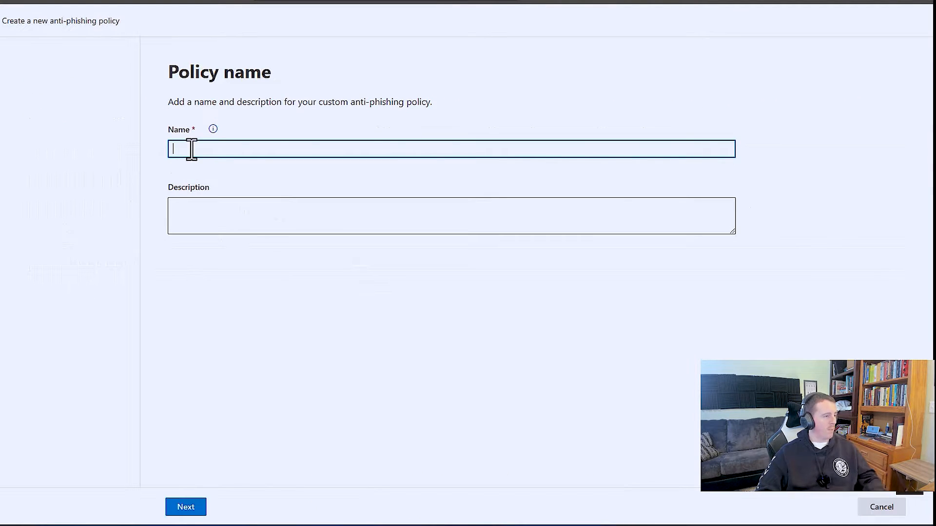
type("Impersion")
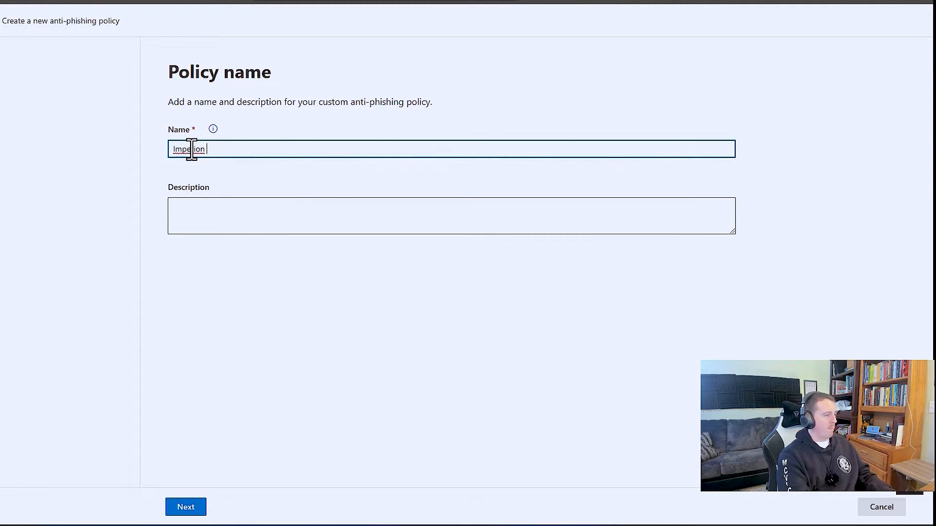
type("Phishing")
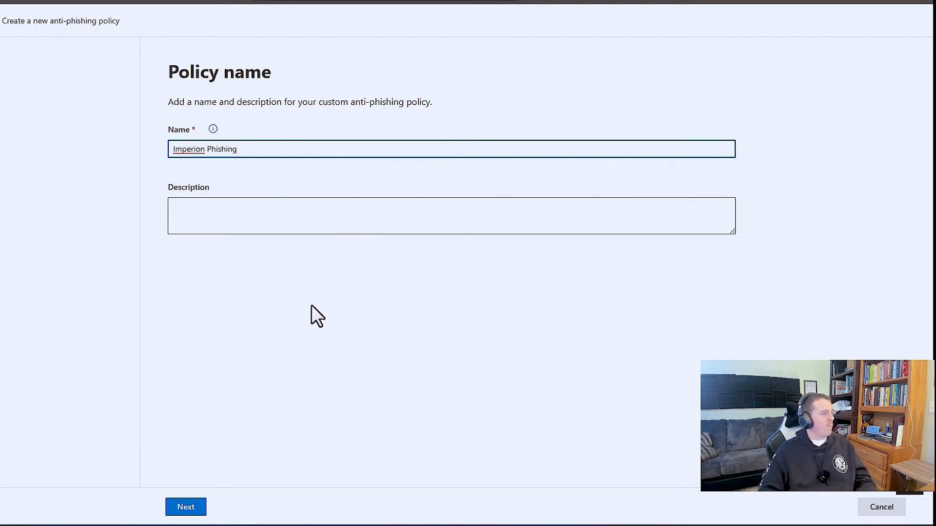
Target the domains ImperionCorp.onmicrosoft.com, ImperionLLC.com and imperioncorp.com
left_click(185, 520)
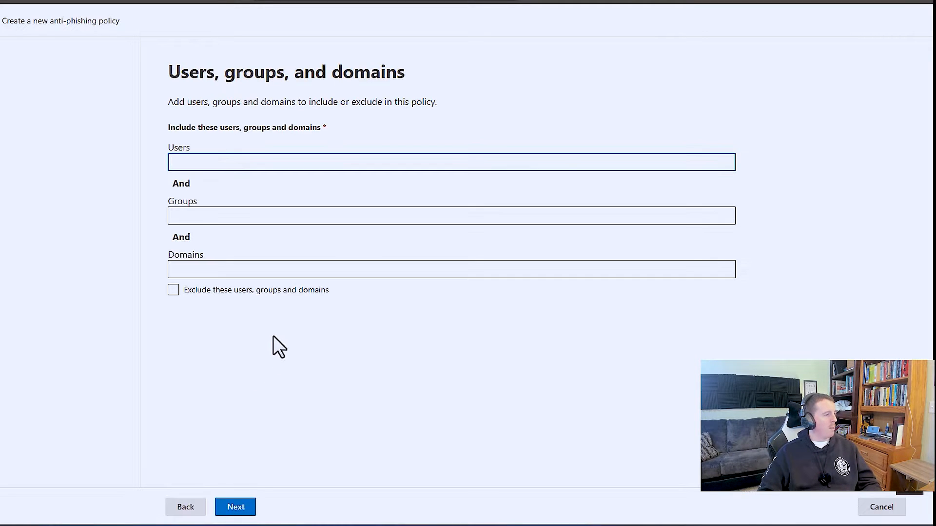
type("imperion")
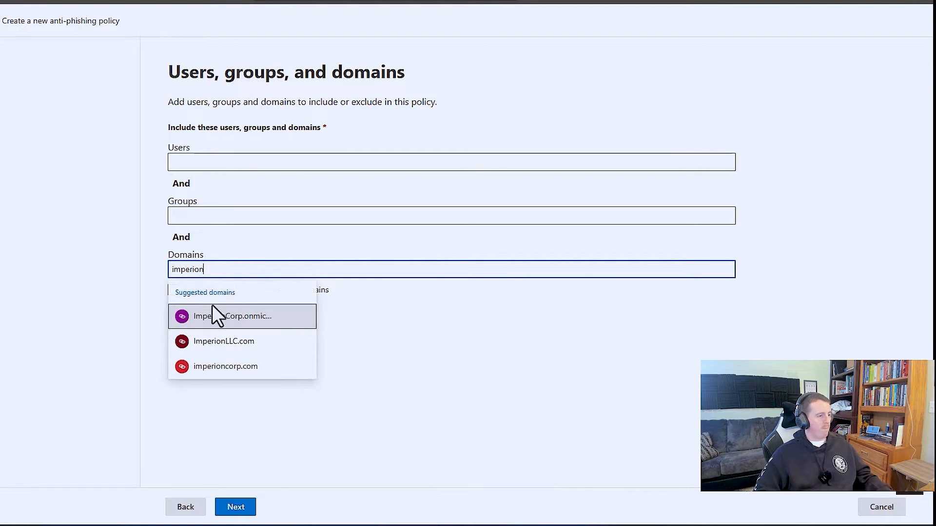
left_click(242, 316)
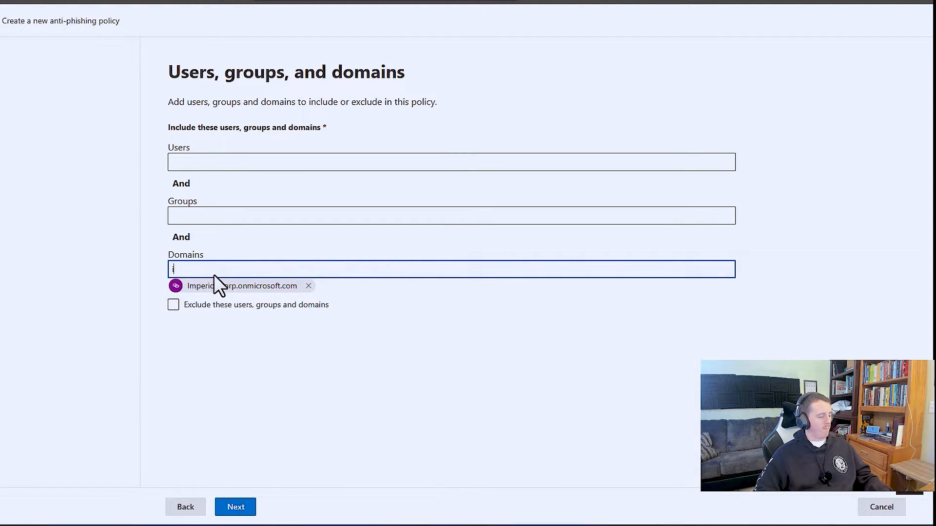
type("ImperionLLC.com")
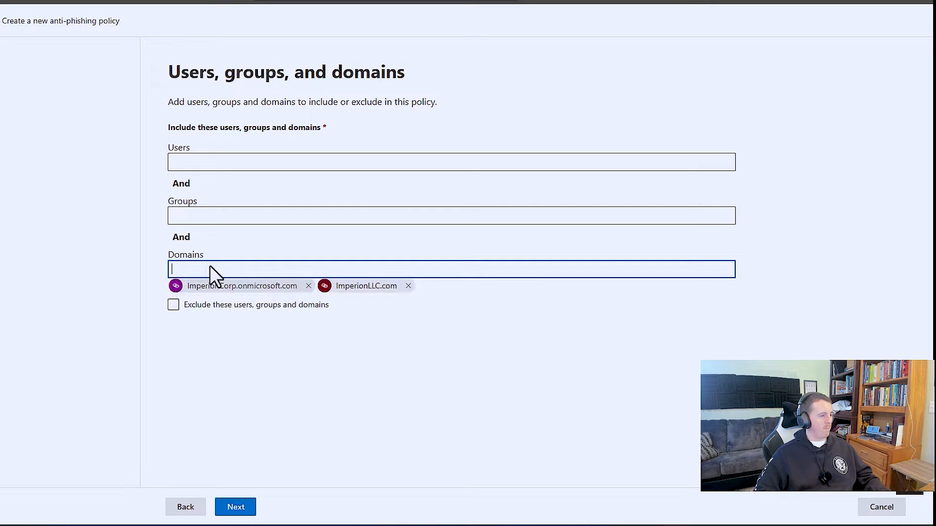
type("im")
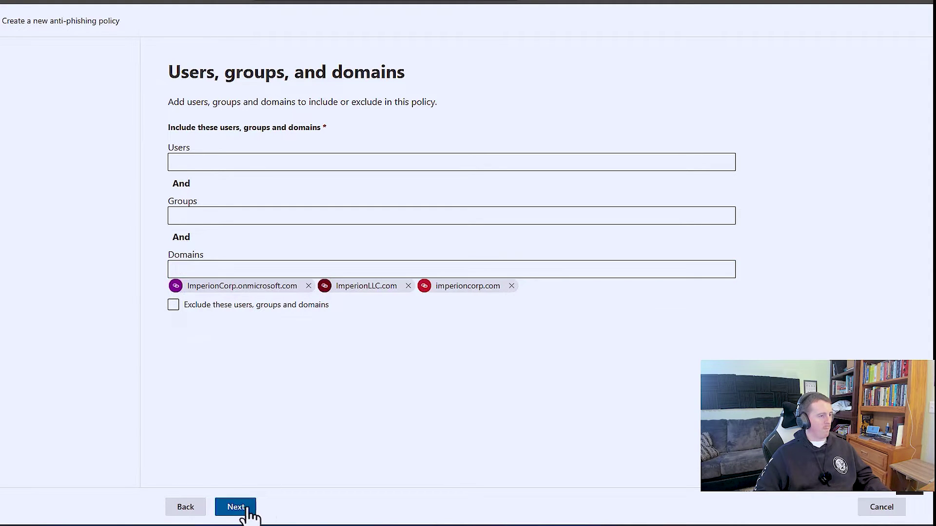
Set the phishing threshold to 3 - More Aggressive and enable user impersonation protection
left_click(235, 507)
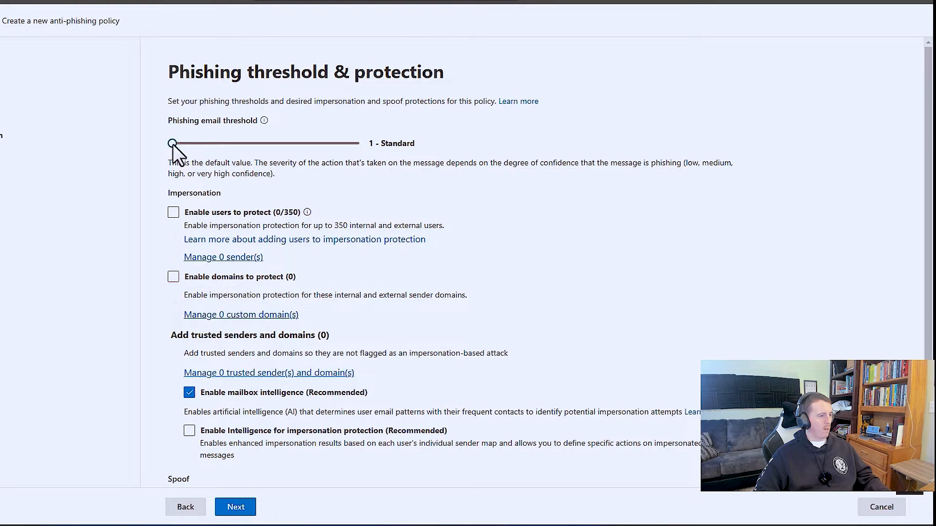
mouse_move(196, 155)
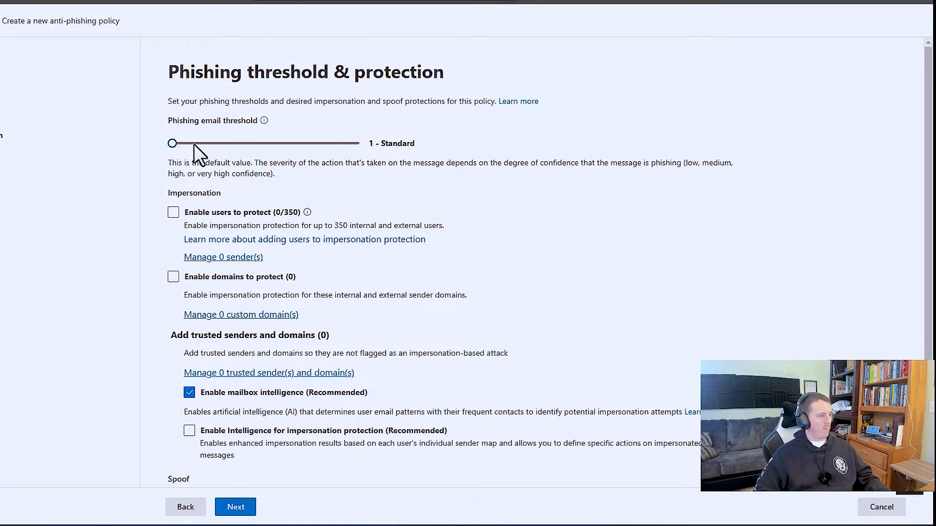
left_click_drag(172, 142, 234, 143)
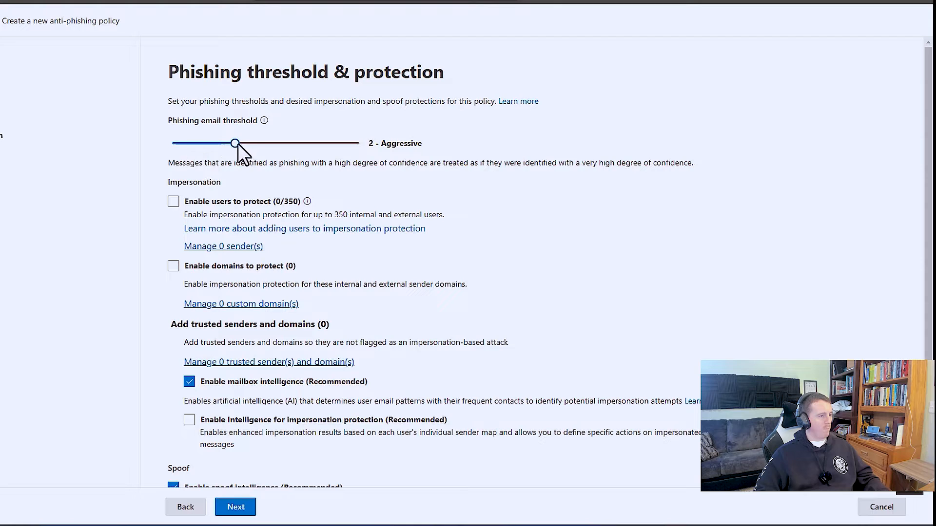
left_click_drag(235, 143, 298, 143)
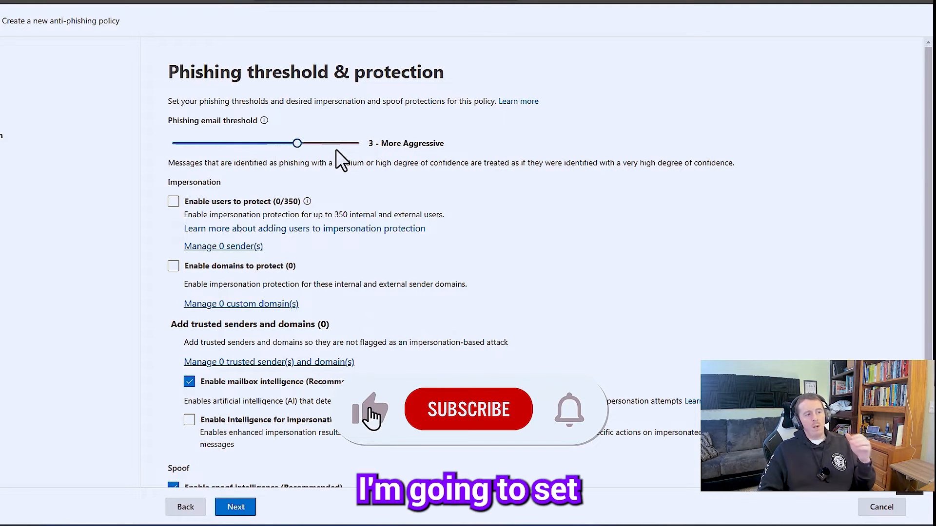
left_click(173, 201)
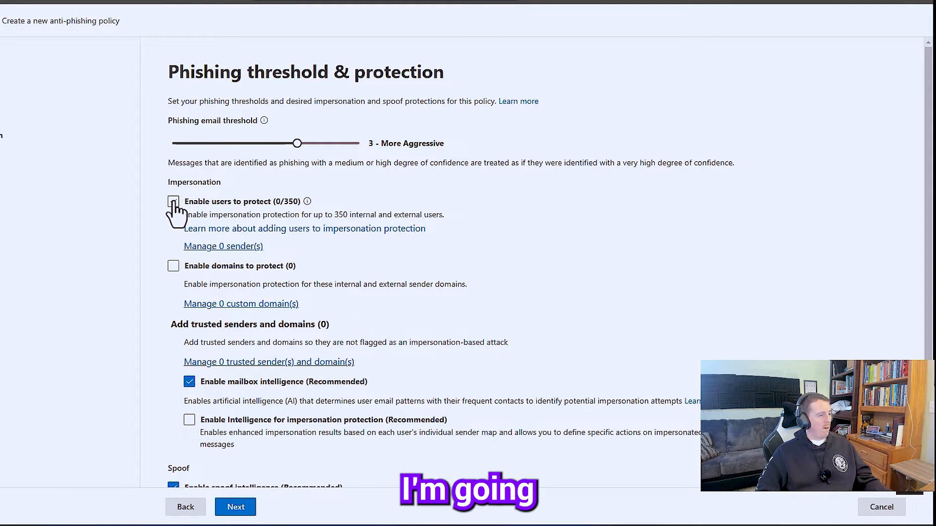
left_click(174, 201)
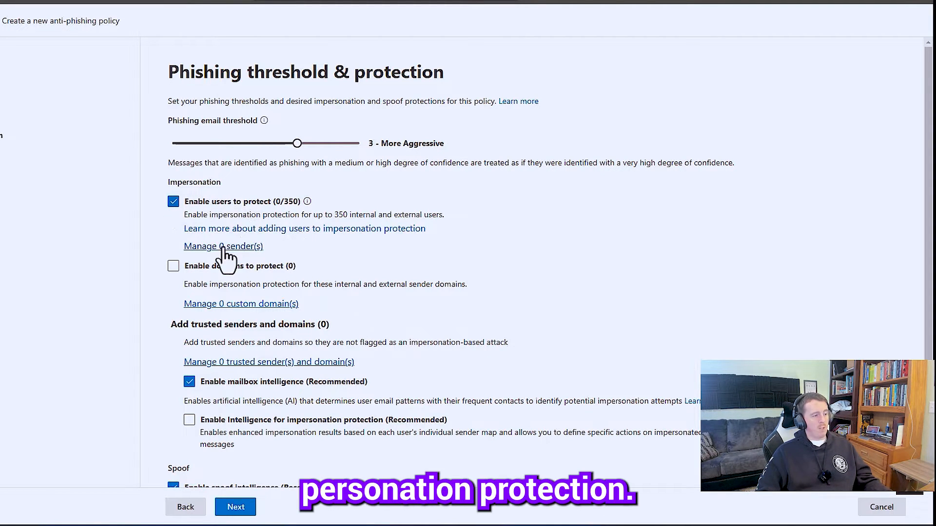
left_click(223, 246)
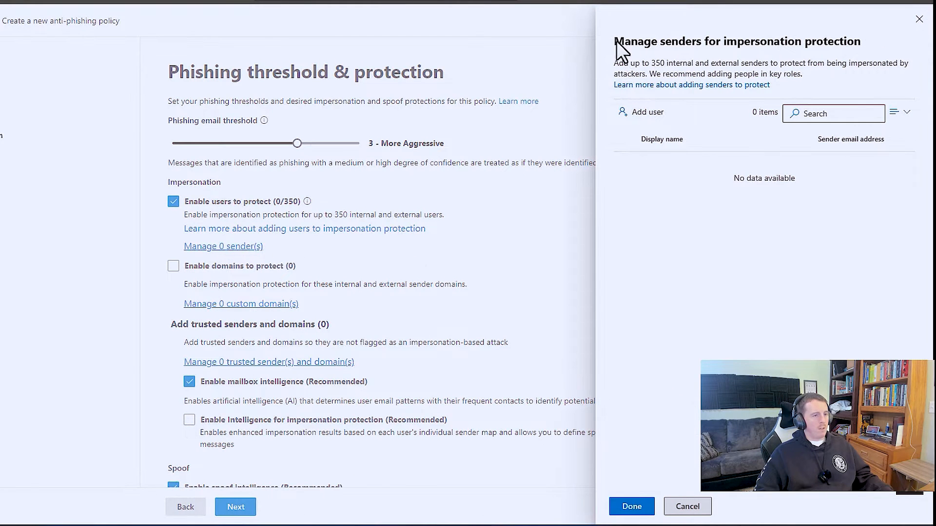
mouse_move(825, 62)
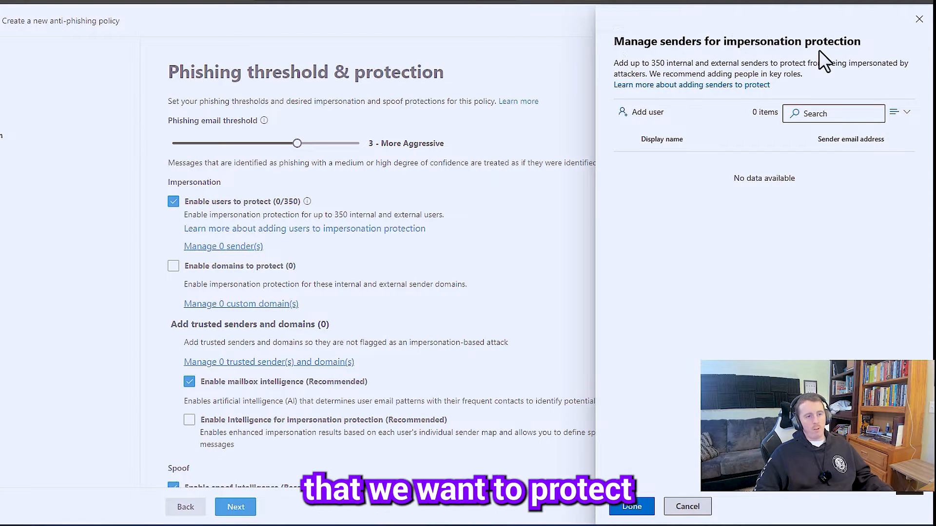
mouse_move(648, 62)
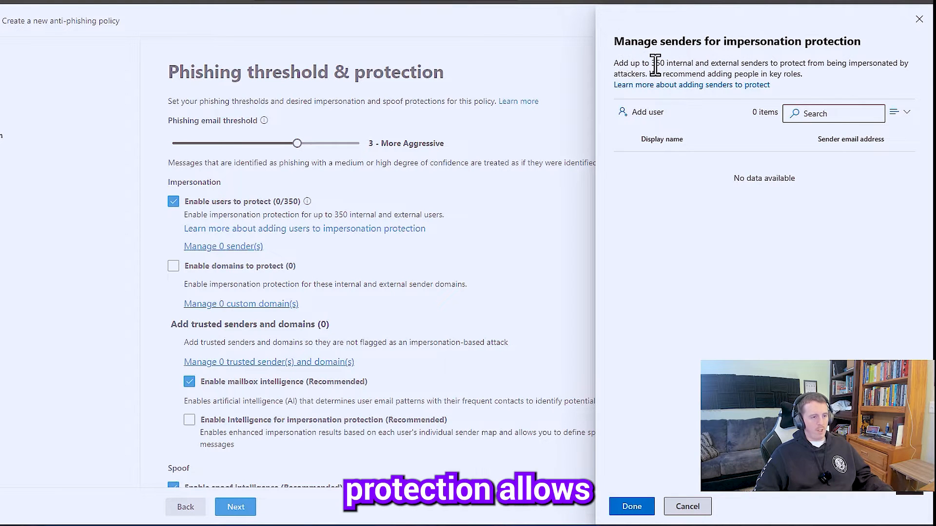
left_click_drag(650, 62, 720, 68)
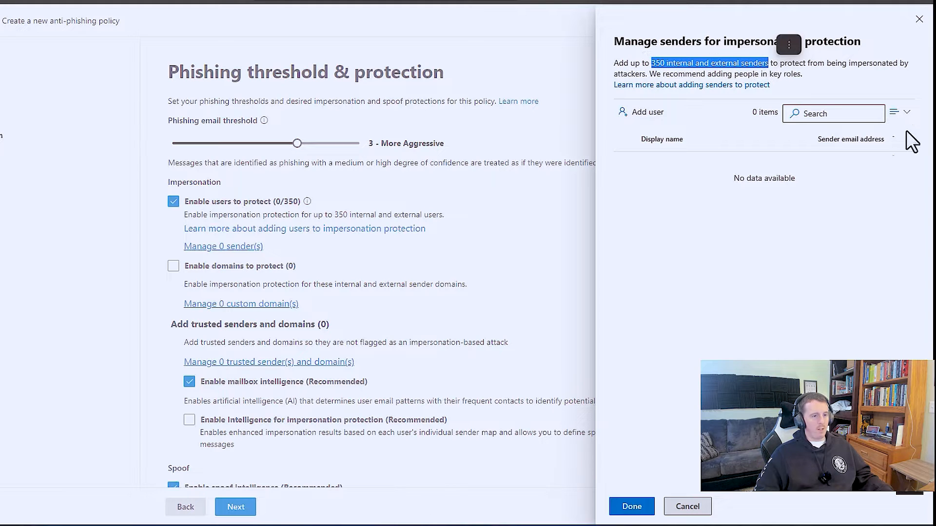
left_click(640, 112)
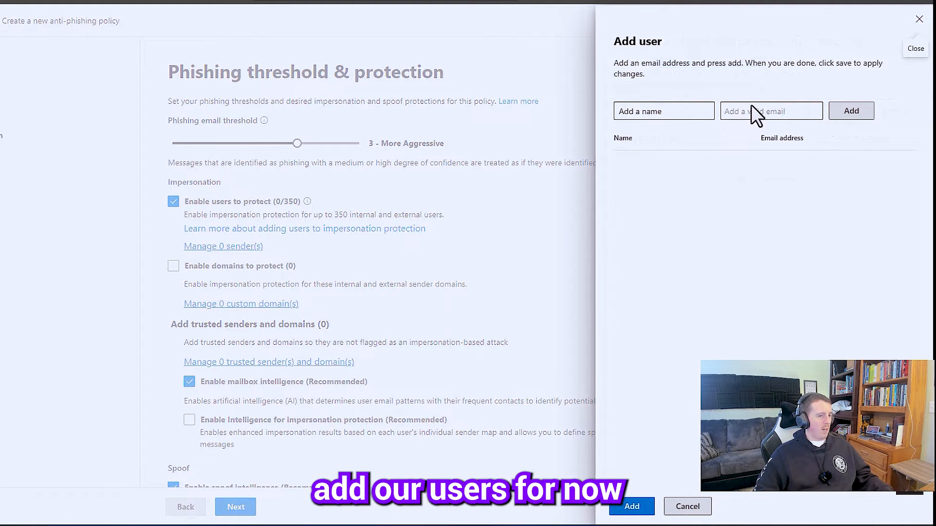
type("mark")
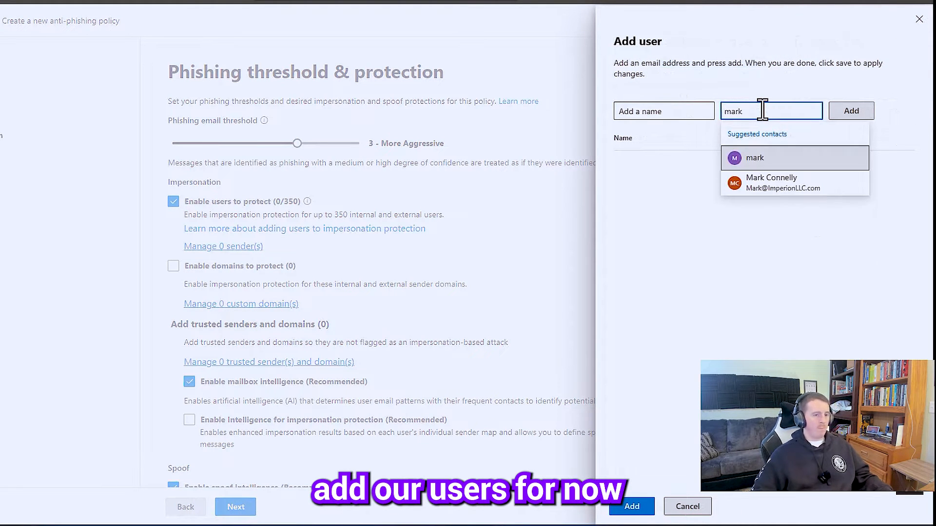
left_click(782, 183)
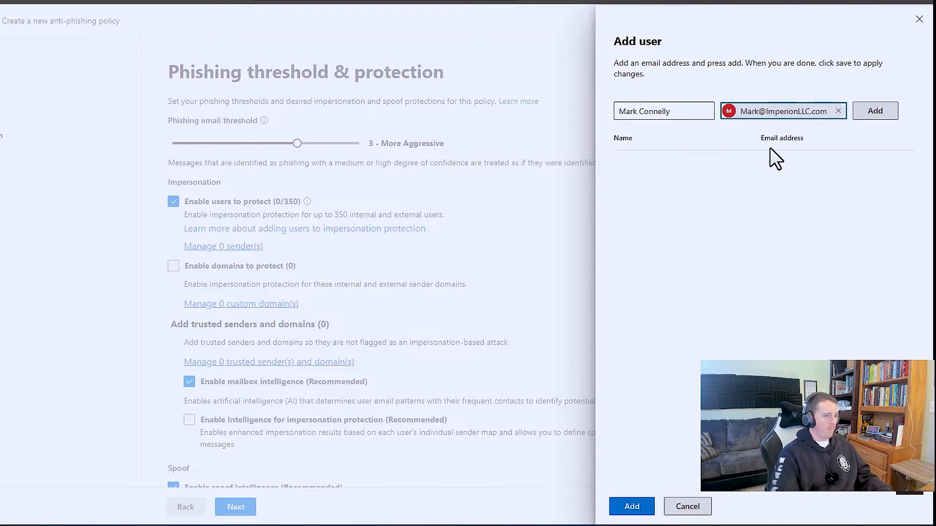
left_click(875, 110)
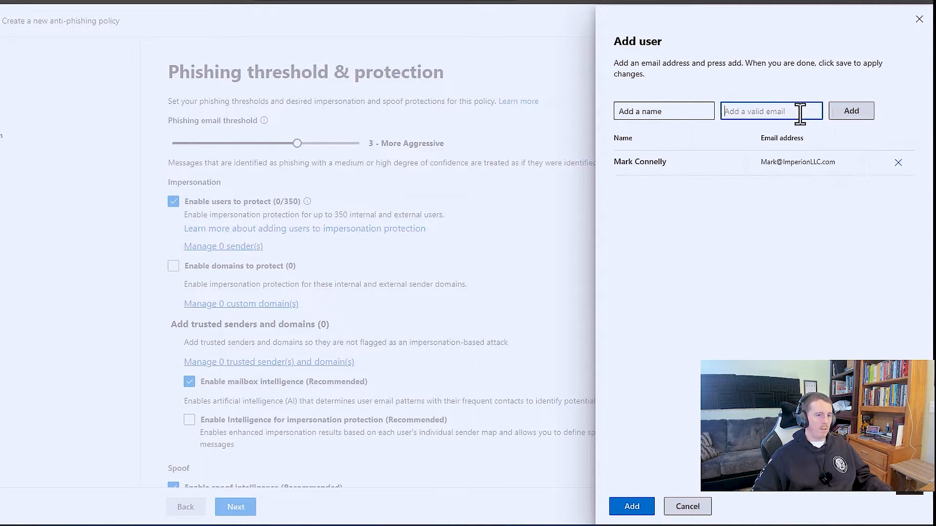
type("nick")
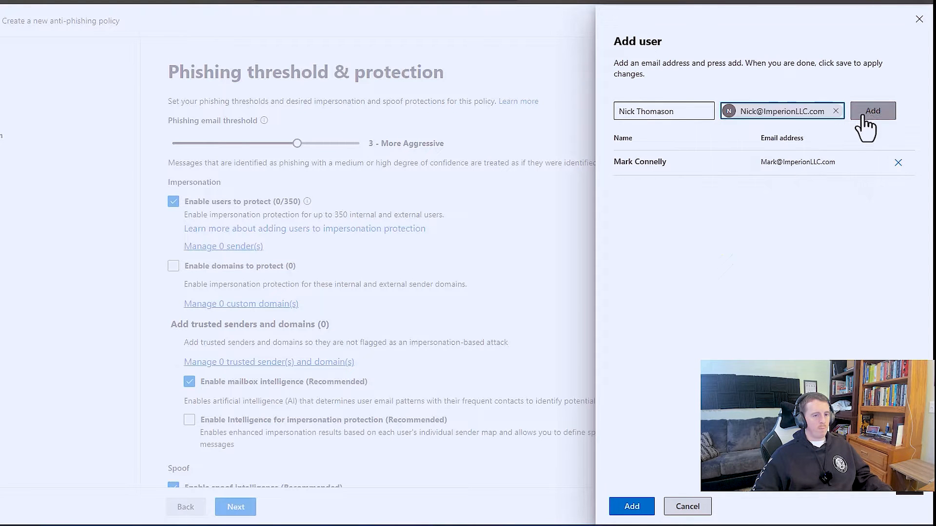
left_click(873, 110)
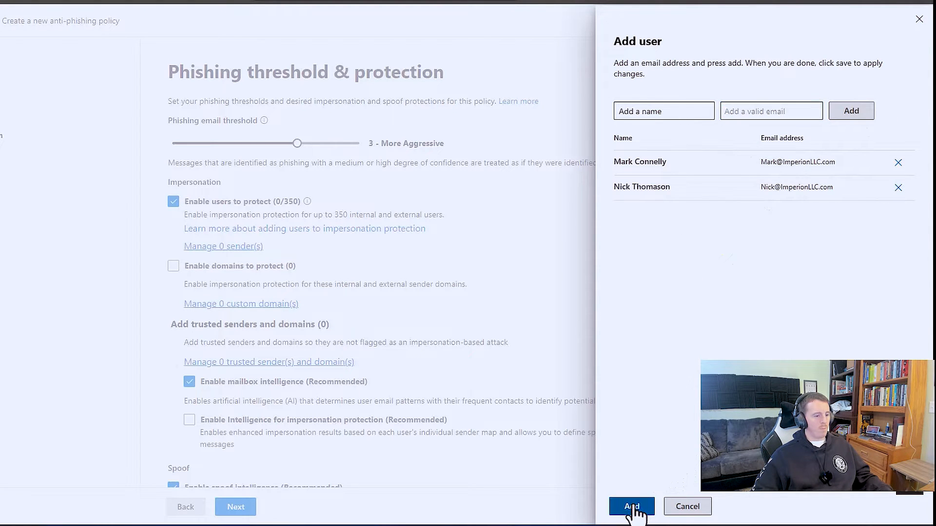
left_click(632, 507)
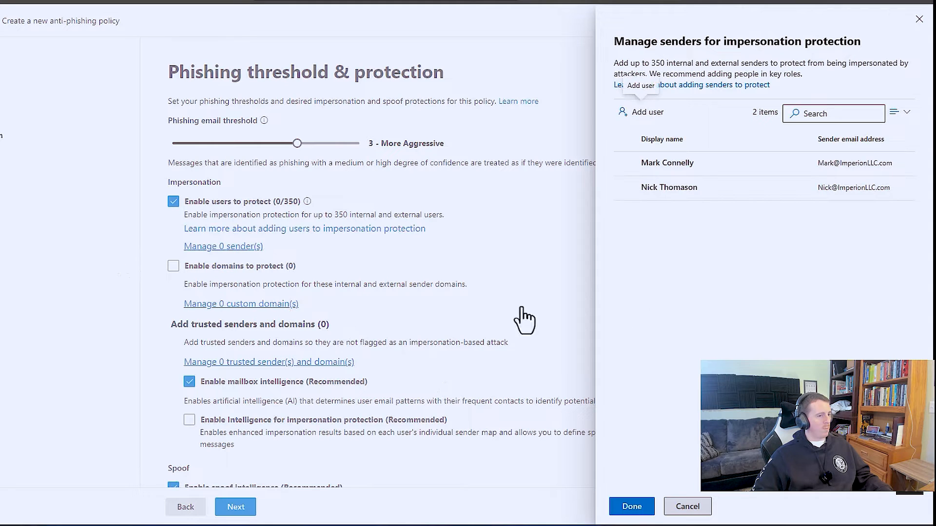
Enable domain protection including owned domains, plus intelligence for impersonation protection
left_click(631, 506)
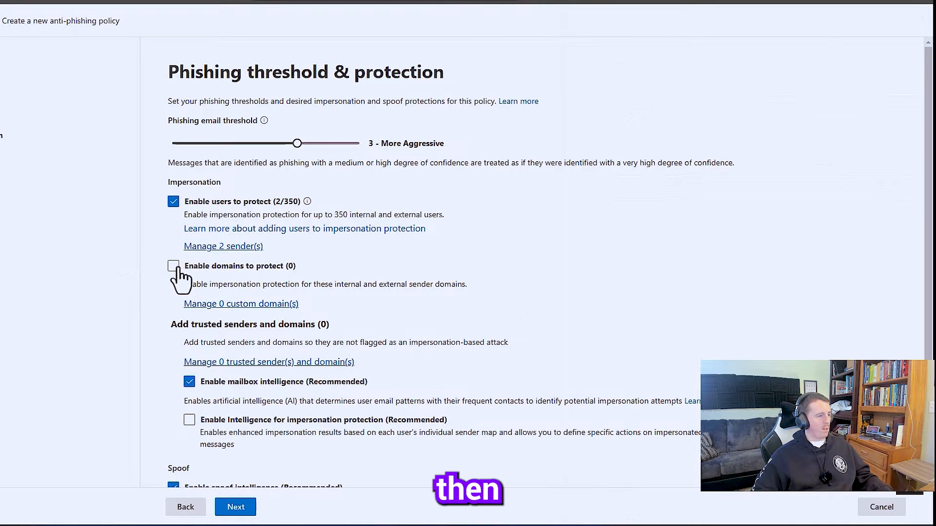
left_click(173, 266)
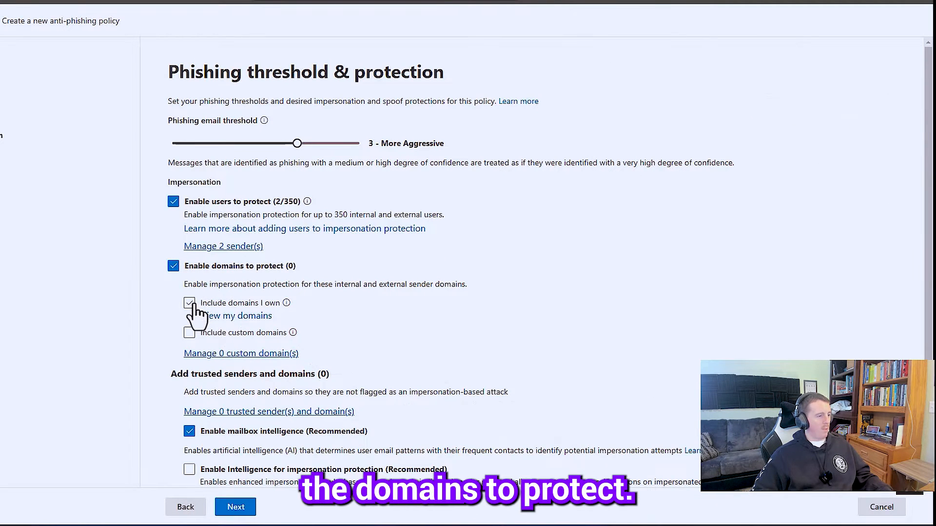
left_click(189, 302)
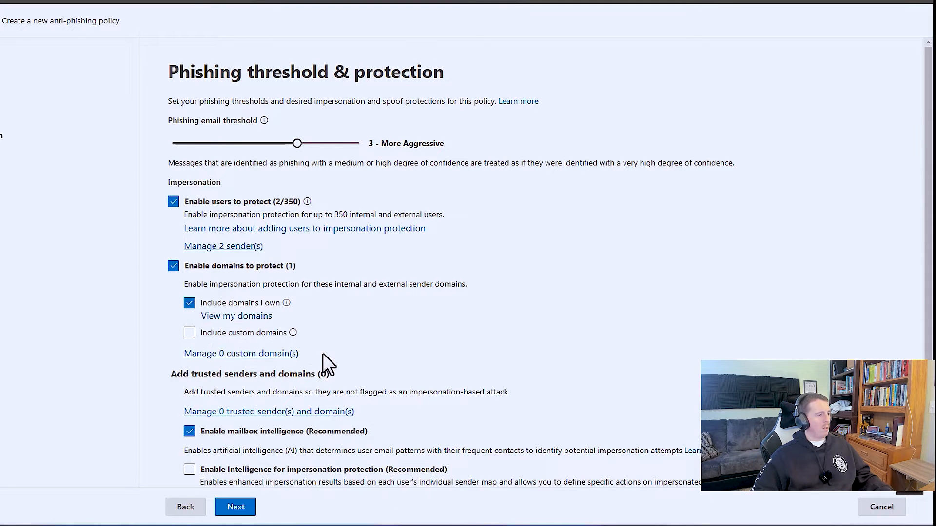
scroll("down", 3)
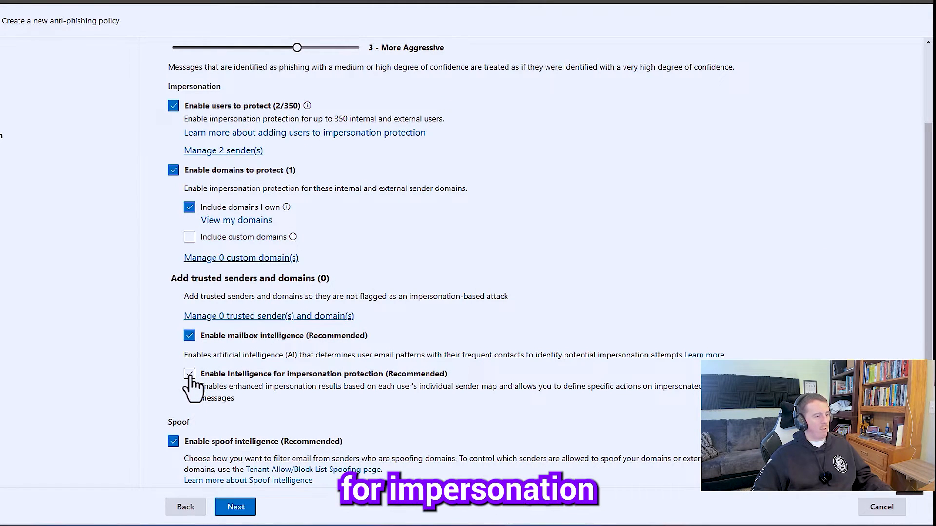
left_click(189, 374)
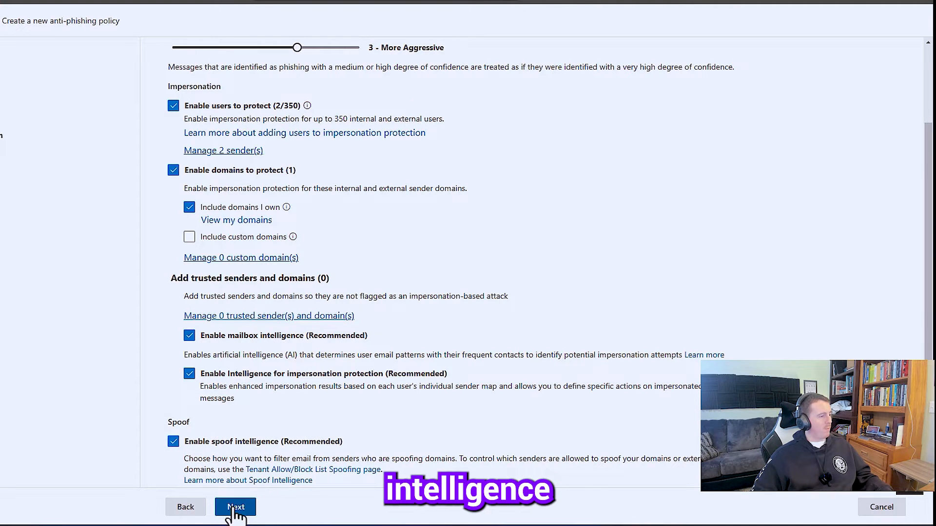
Quarantine user and domain impersonation messages under the Imperion Limited Access policy
left_click(236, 507)
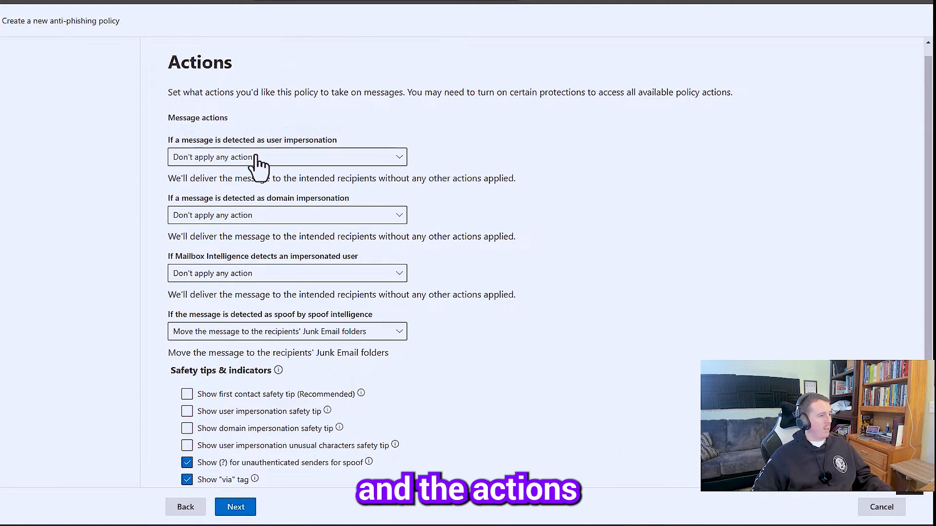
left_click(287, 157)
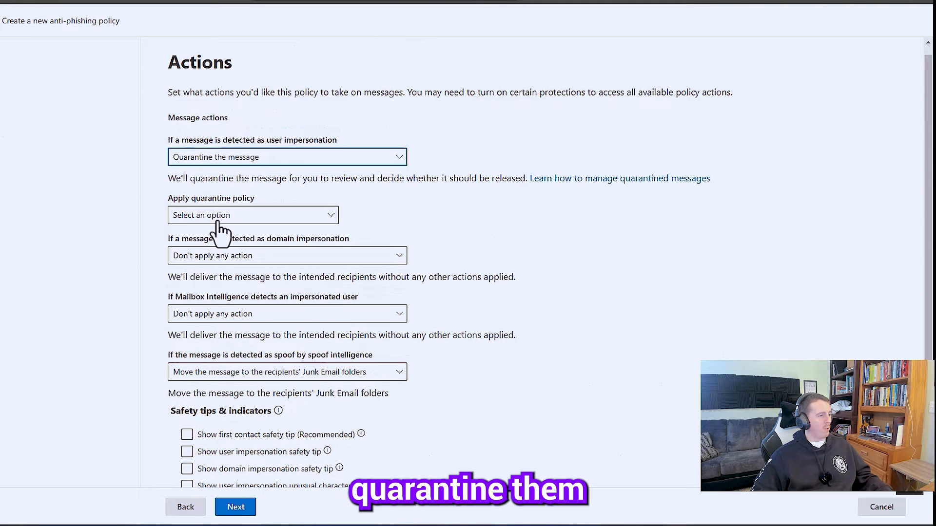
left_click(252, 215)
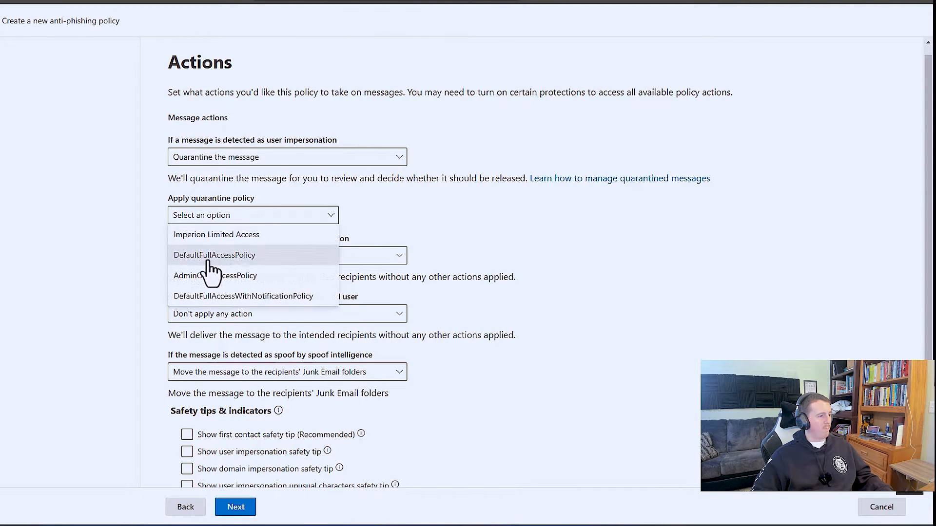
left_click(216, 235)
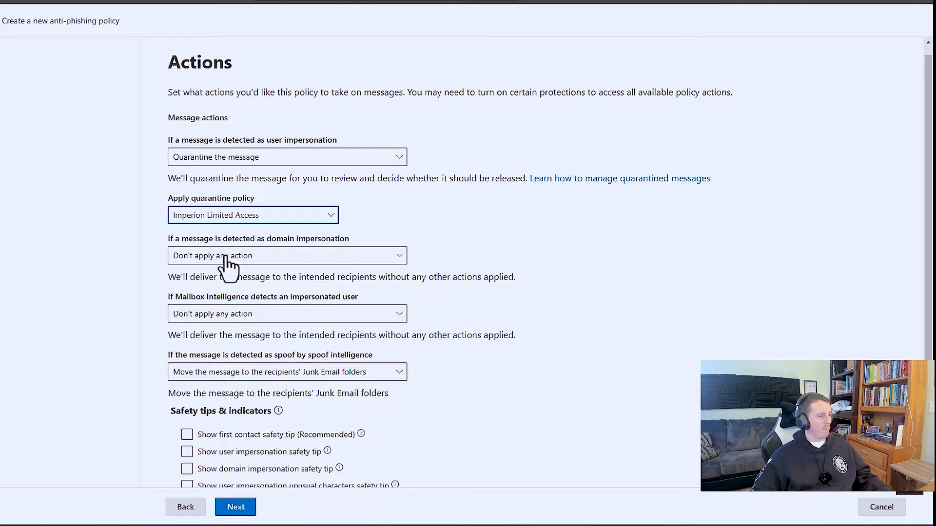
left_click(287, 256)
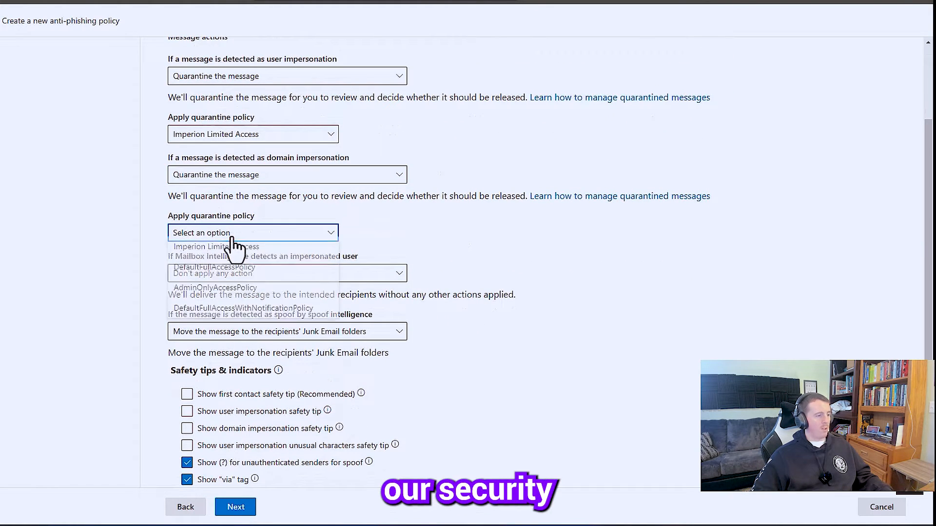
left_click(215, 246)
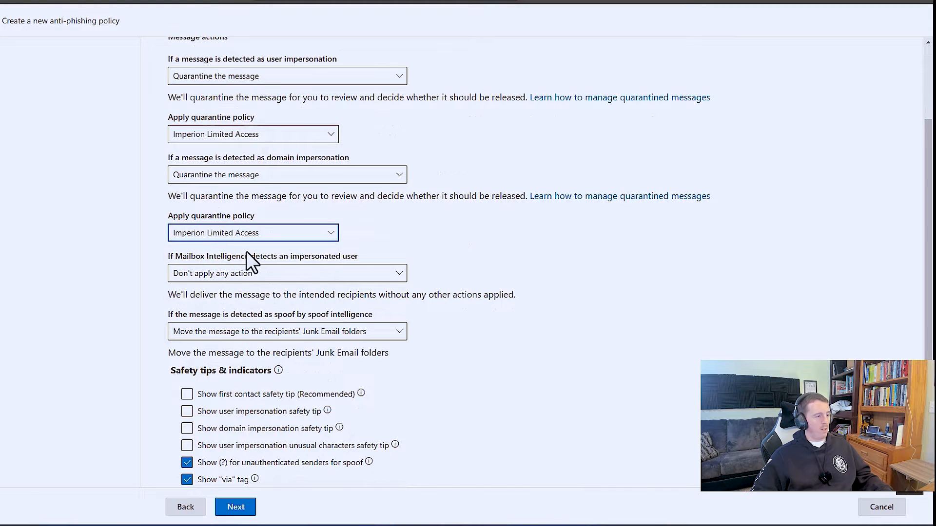
Quarantine mailbox intelligence and spoof detections under Imperion Limited Access; enable first-contact safety tip
left_click(287, 273)
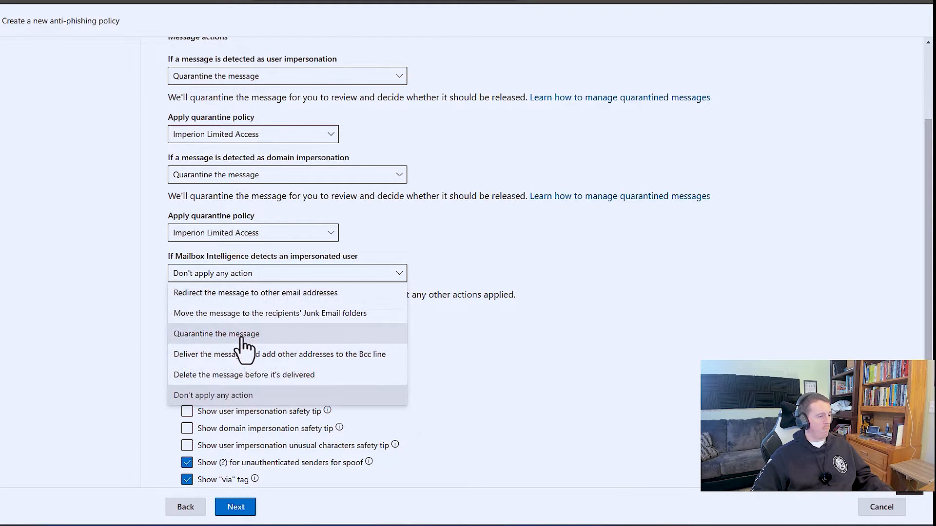
left_click(216, 334)
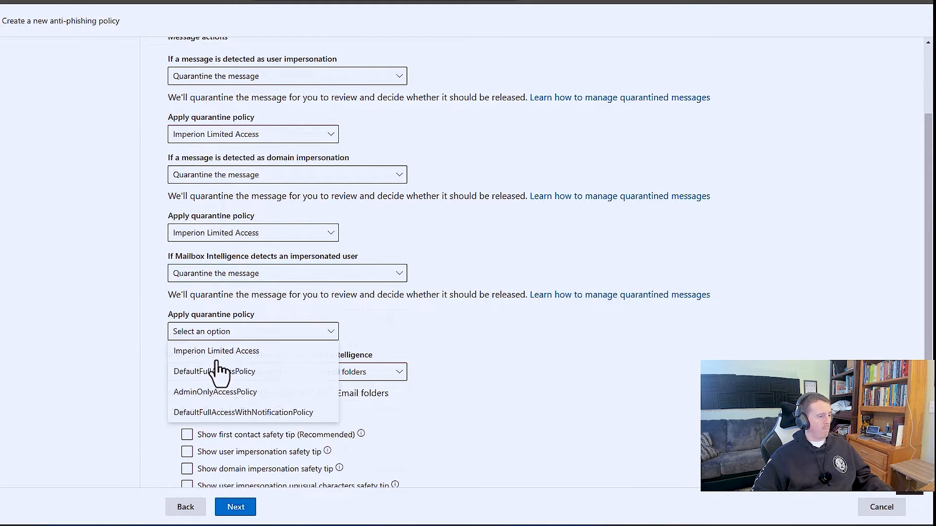
left_click(216, 351)
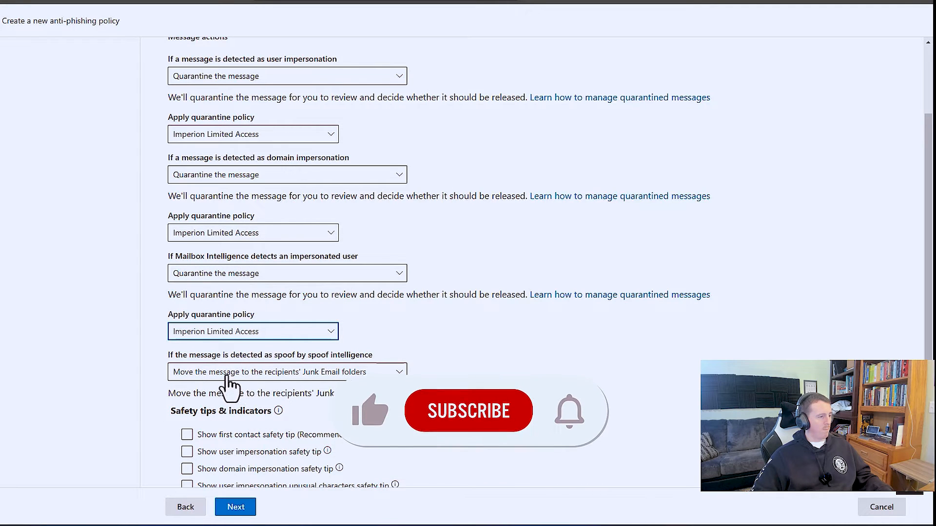
left_click(286, 372)
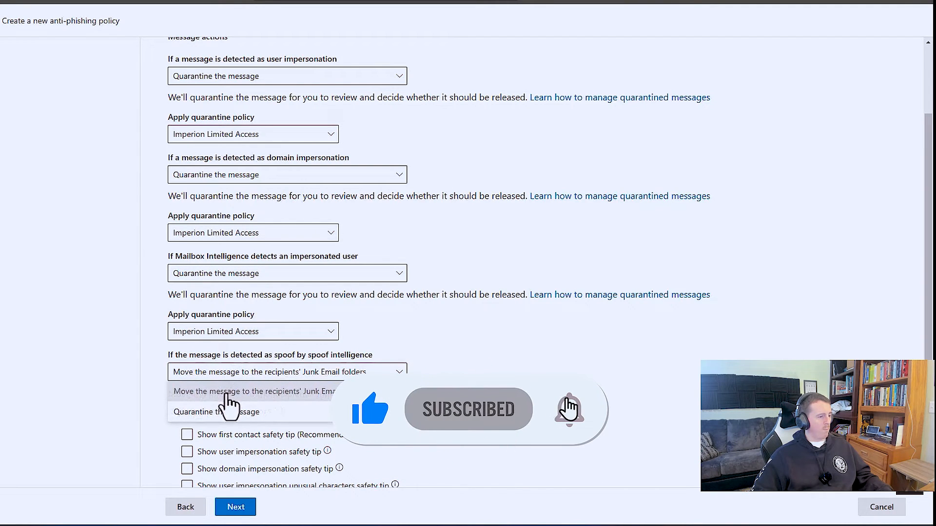
left_click(217, 412)
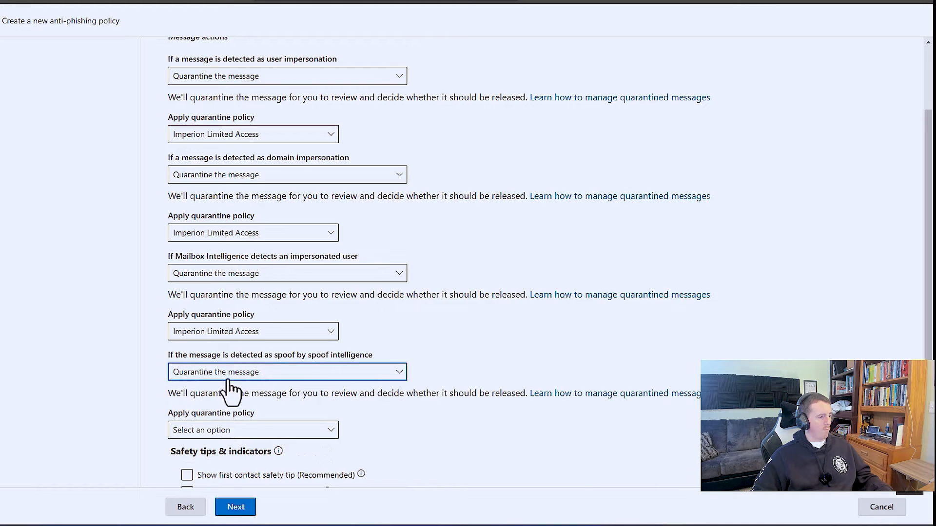
left_click(253, 431)
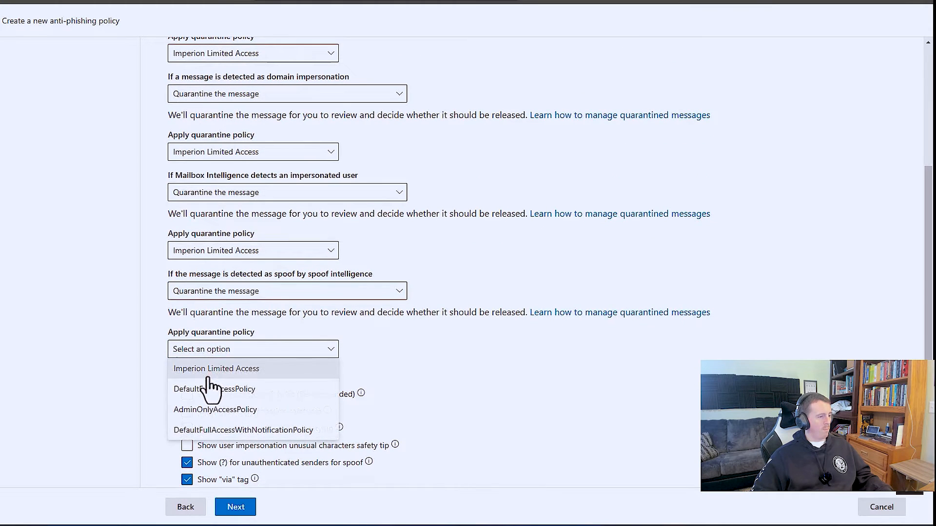
left_click(216, 368)
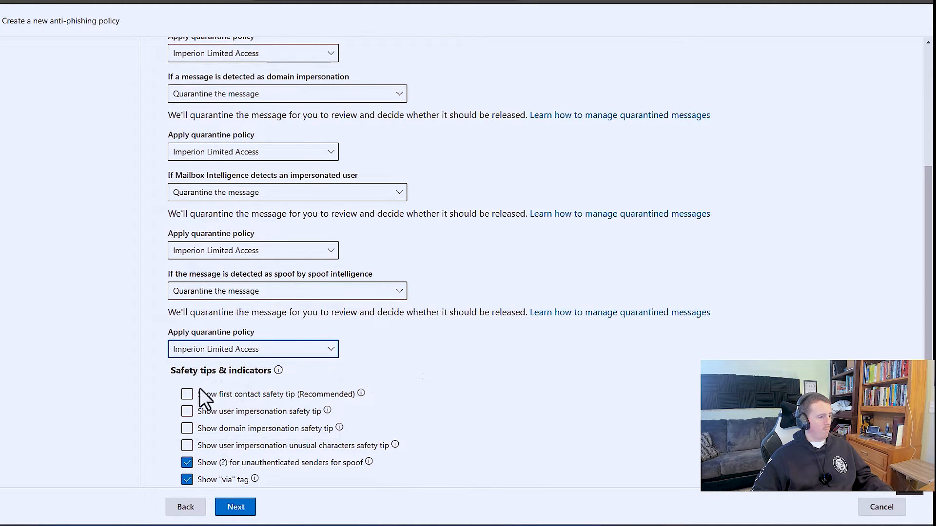
left_click(187, 394)
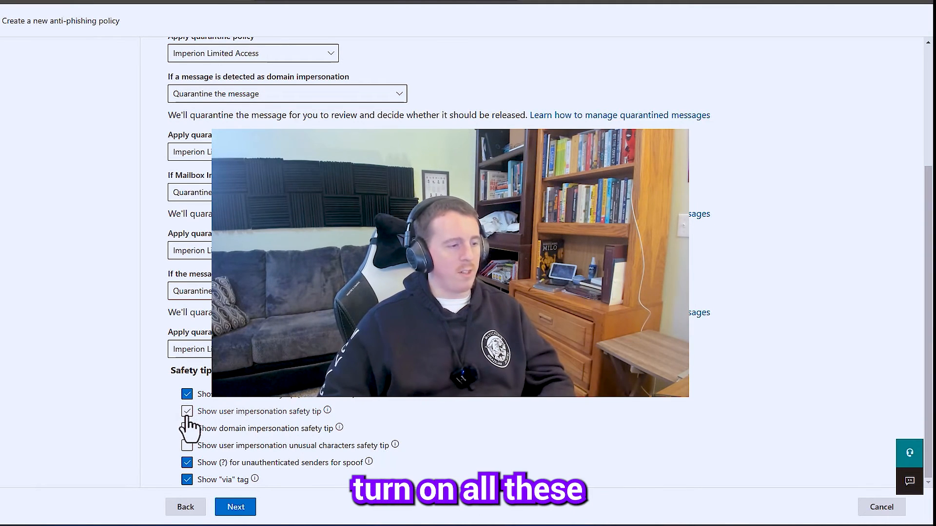
Enable the domain impersonation and unusual characters safety tips
left_click(188, 411)
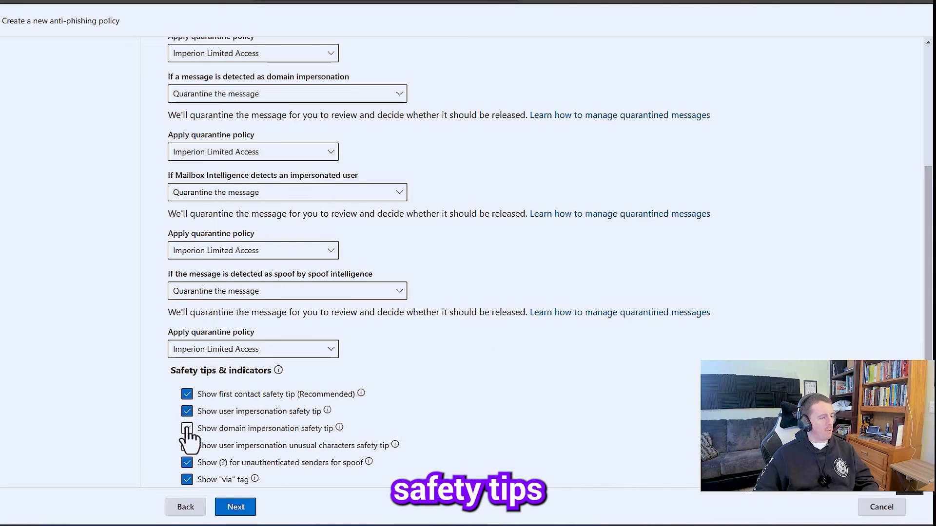
left_click(187, 429)
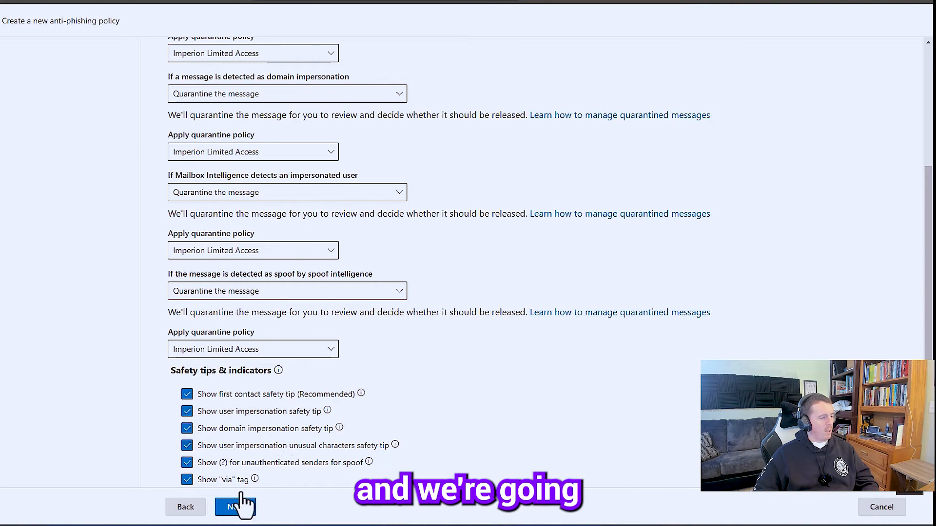
Review and submit the Imperion Phishing policy, then return to the policy list
left_click(235, 507)
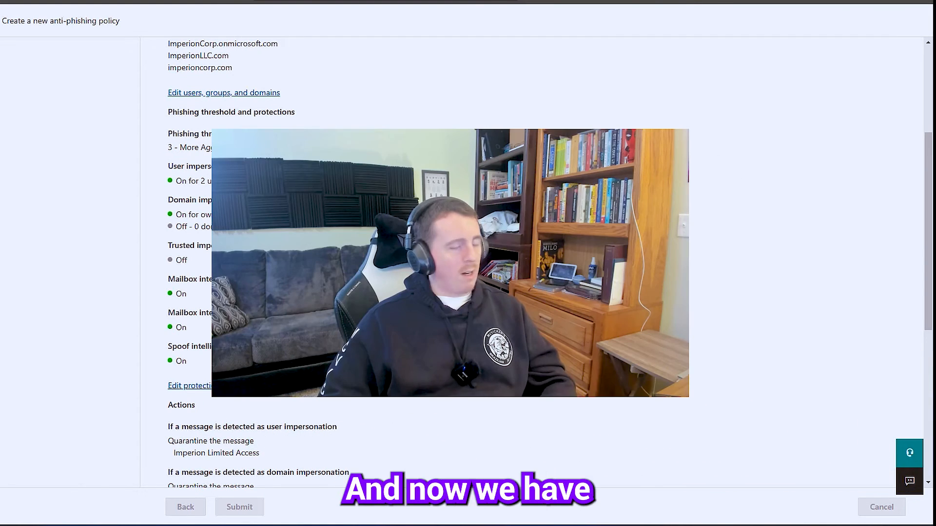
left_click(239, 507)
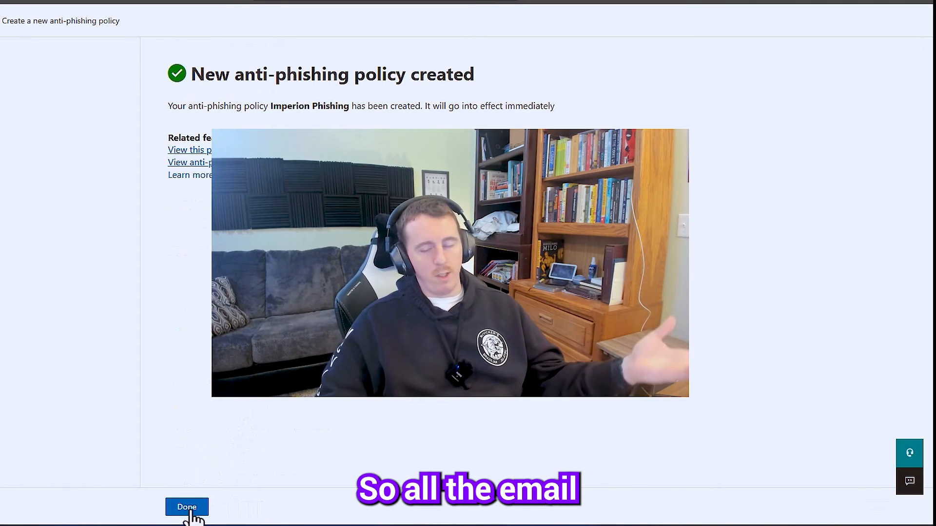
left_click(186, 507)
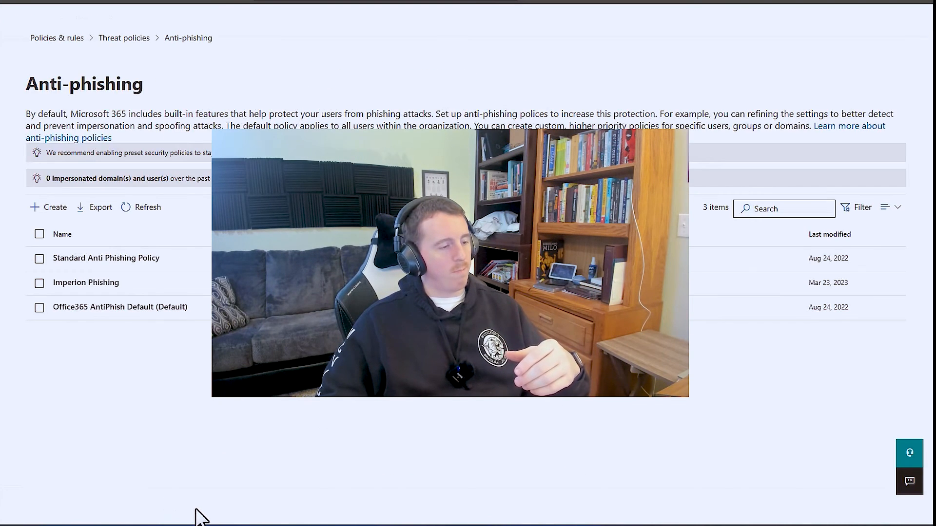